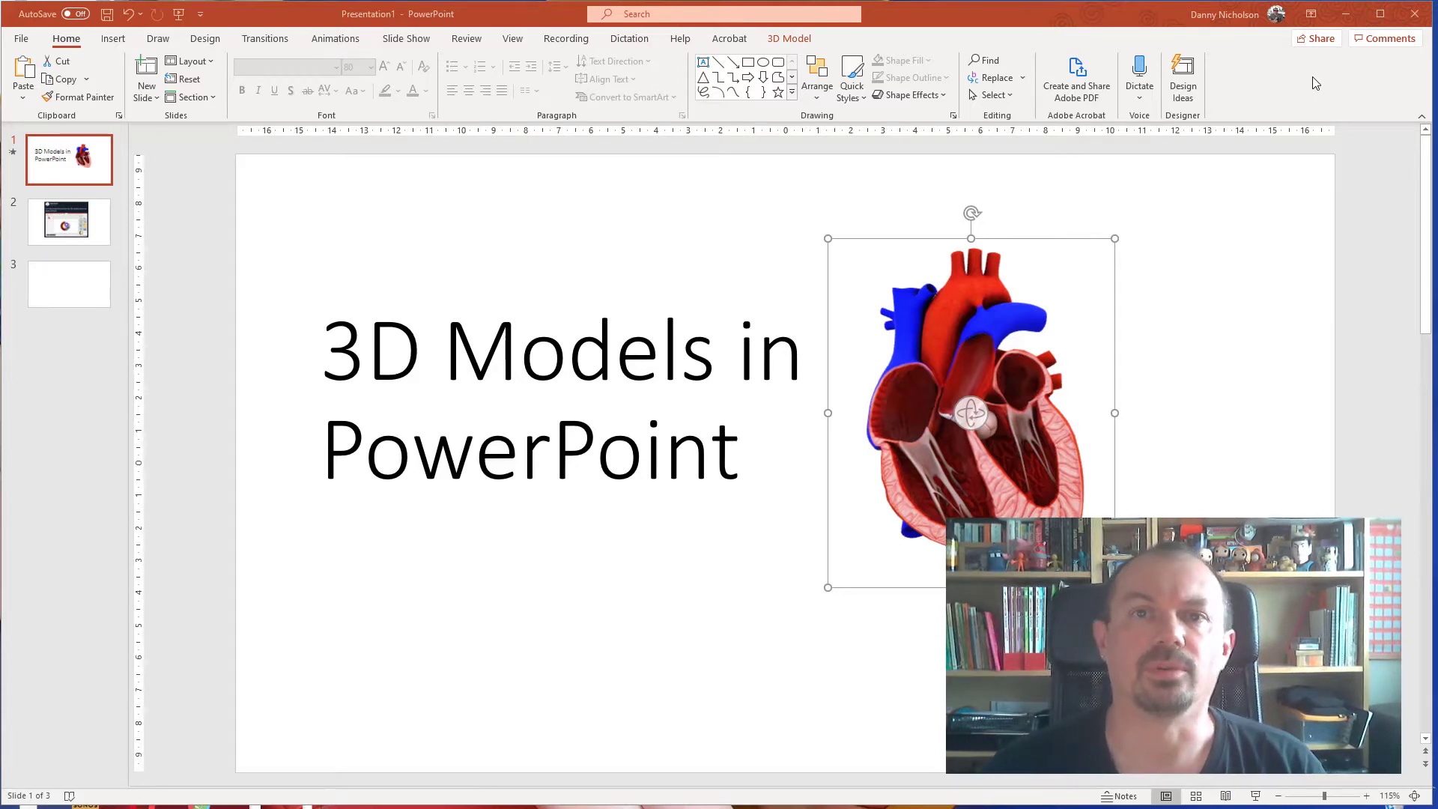
Go past the tweet slide to the blank third slide.
click(68, 220)
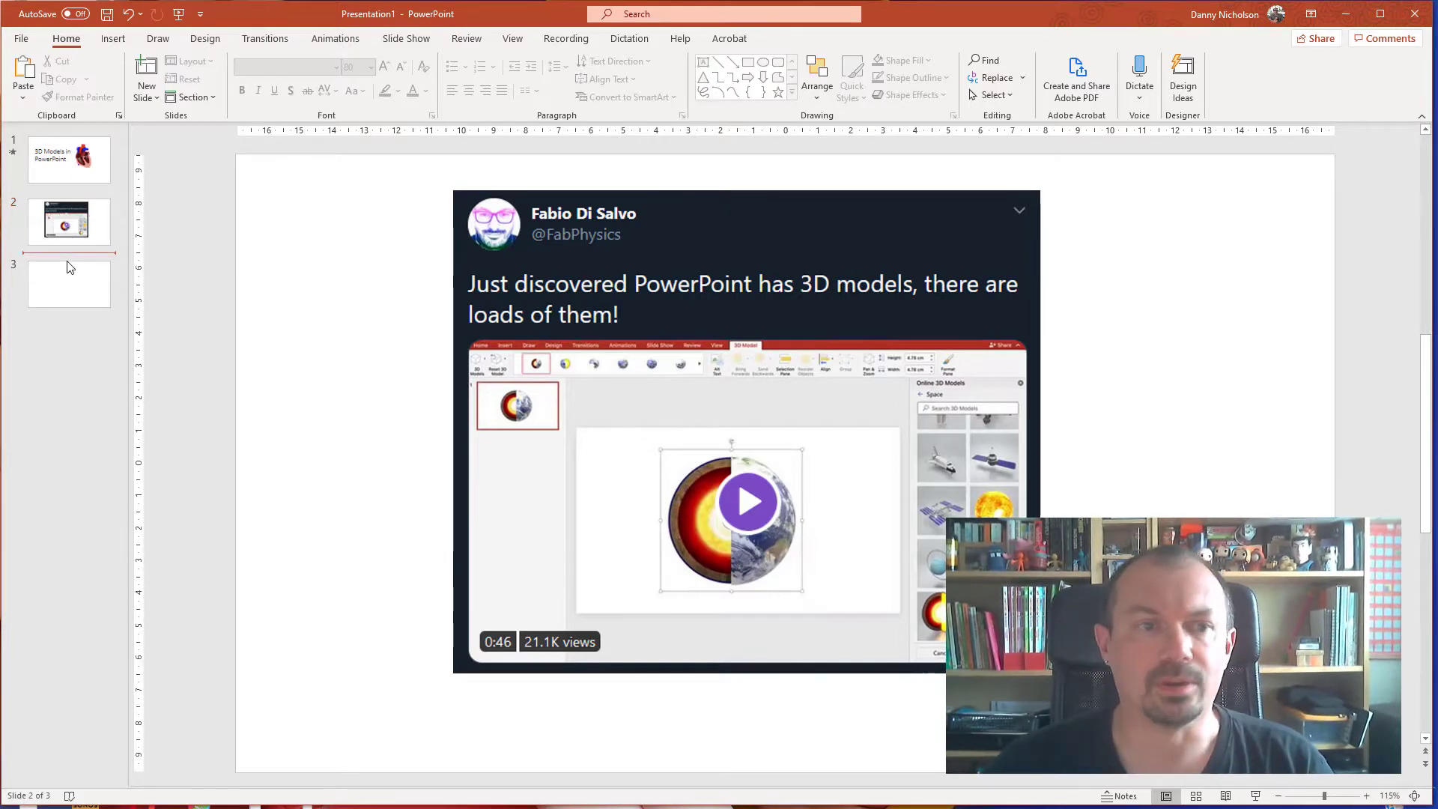
click(69, 282)
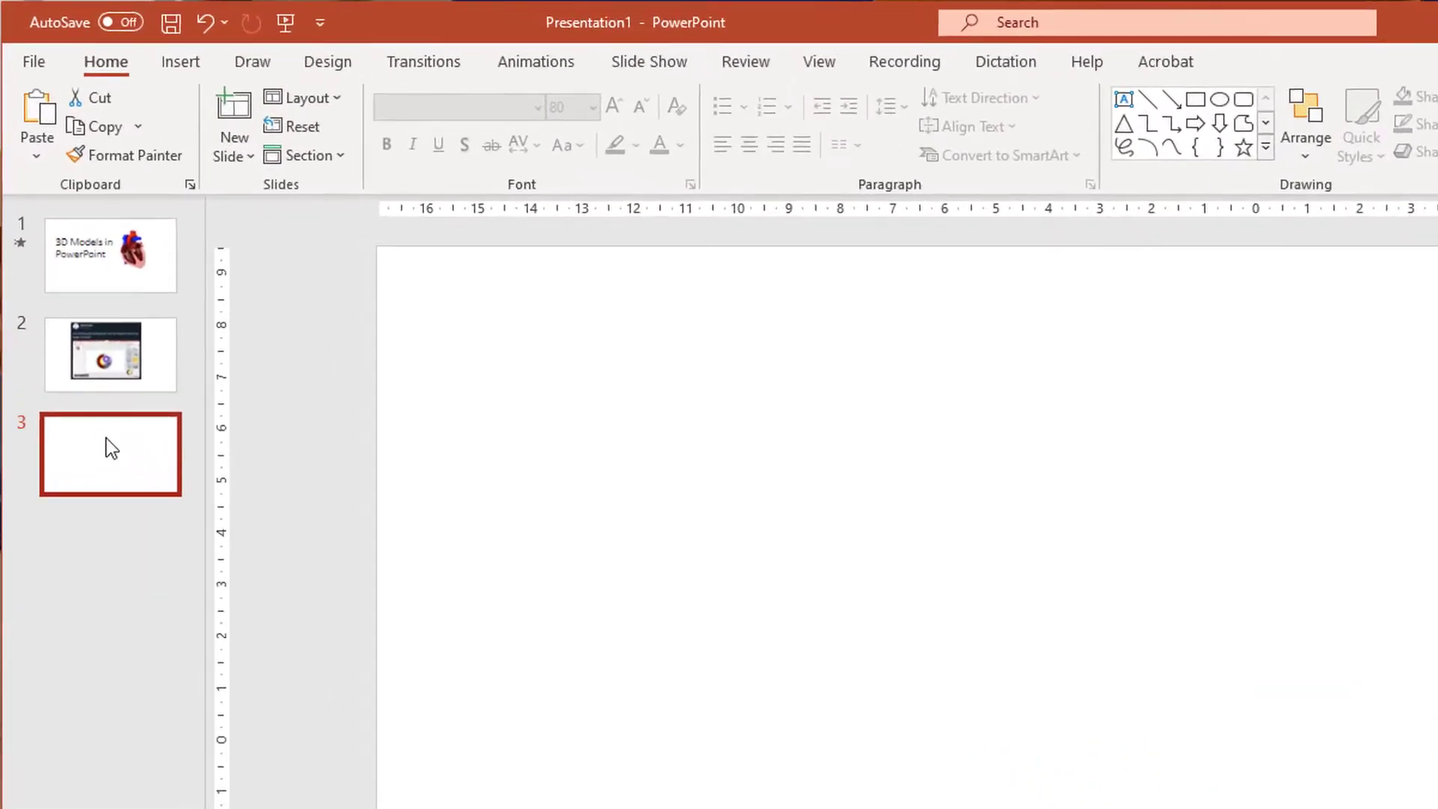
Open Insert > 3D Models > From Online Sources for slide 3.
click(188, 64)
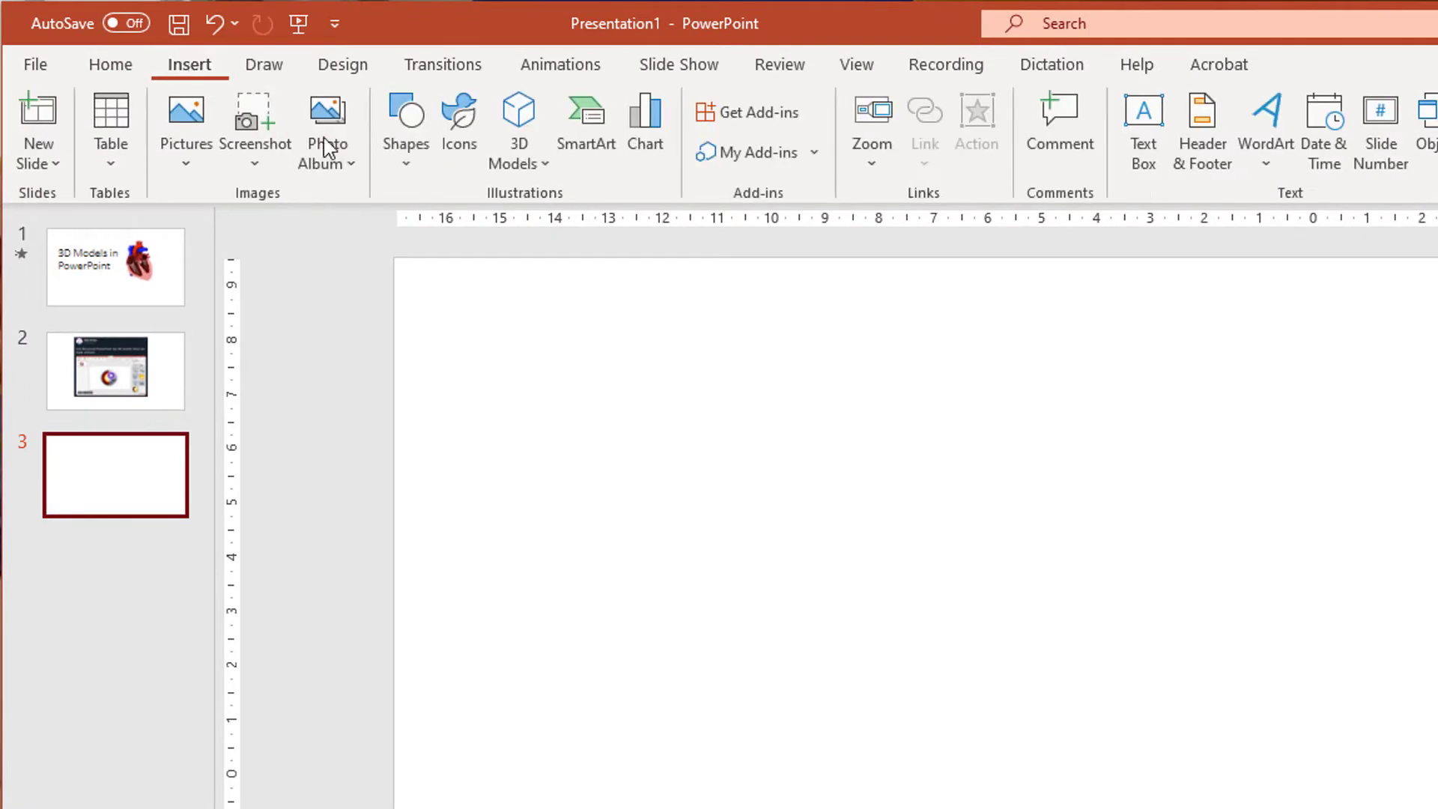
mouse_move(519, 137)
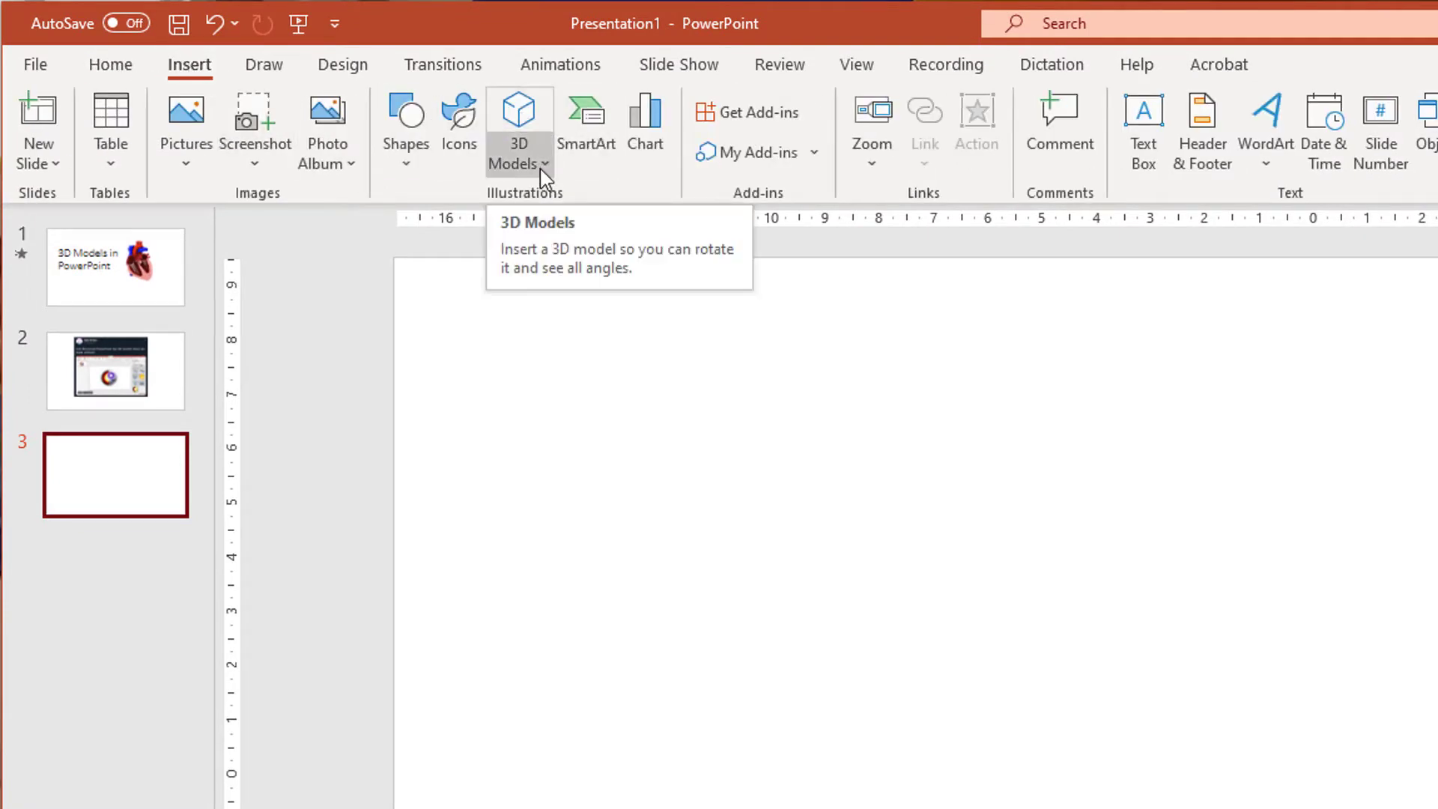
click(518, 128)
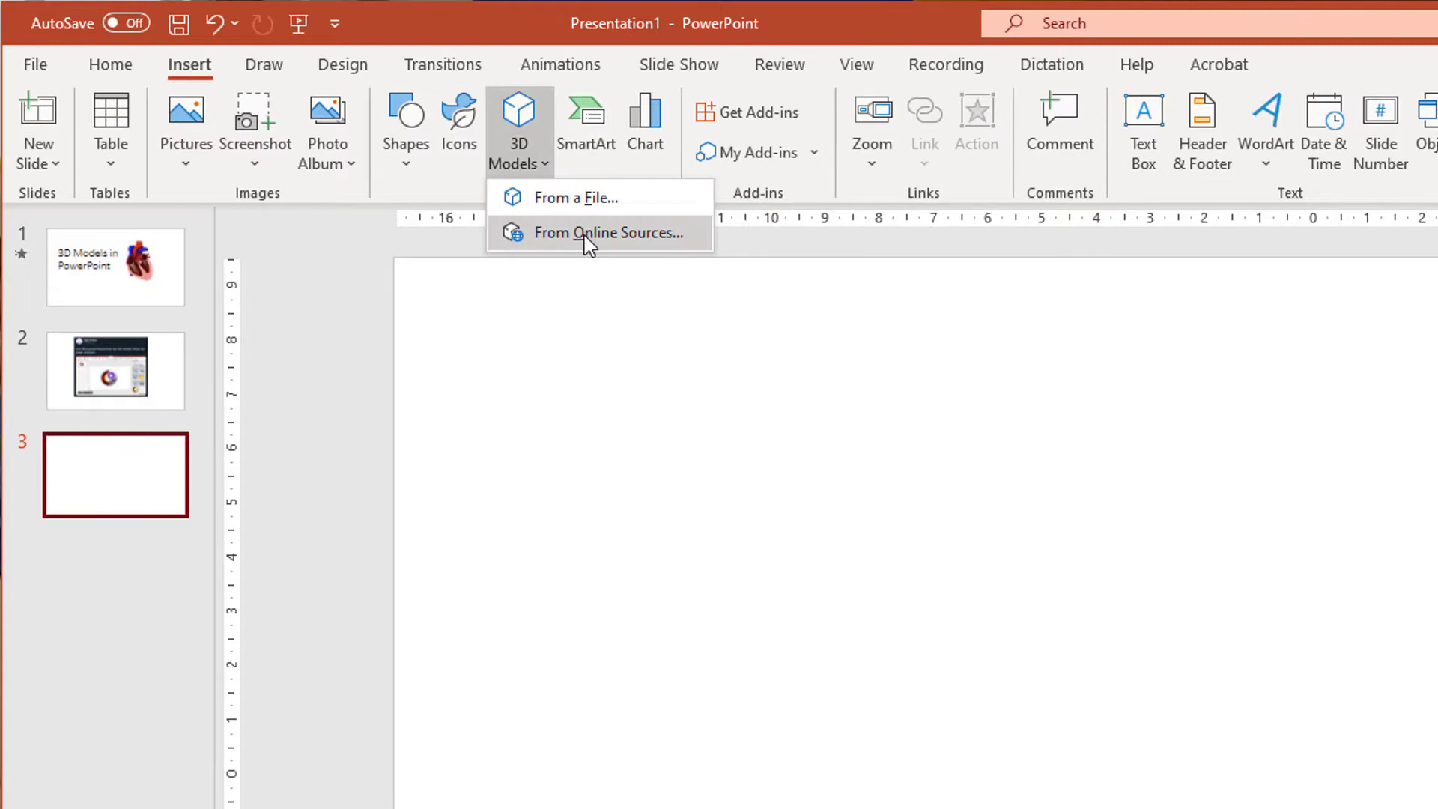
click(604, 232)
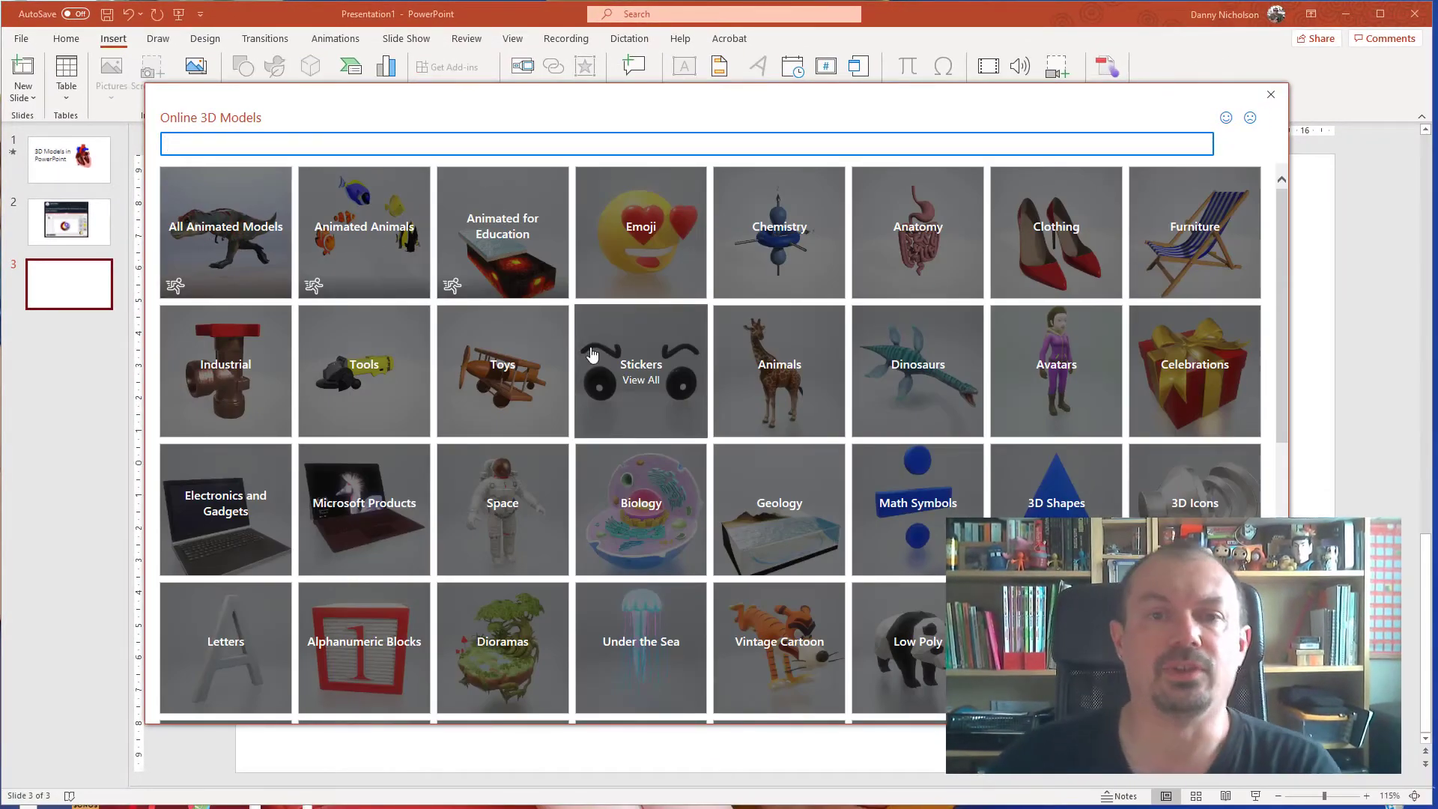
Insert the animated globe from the Animated for Education collection.
click(502, 232)
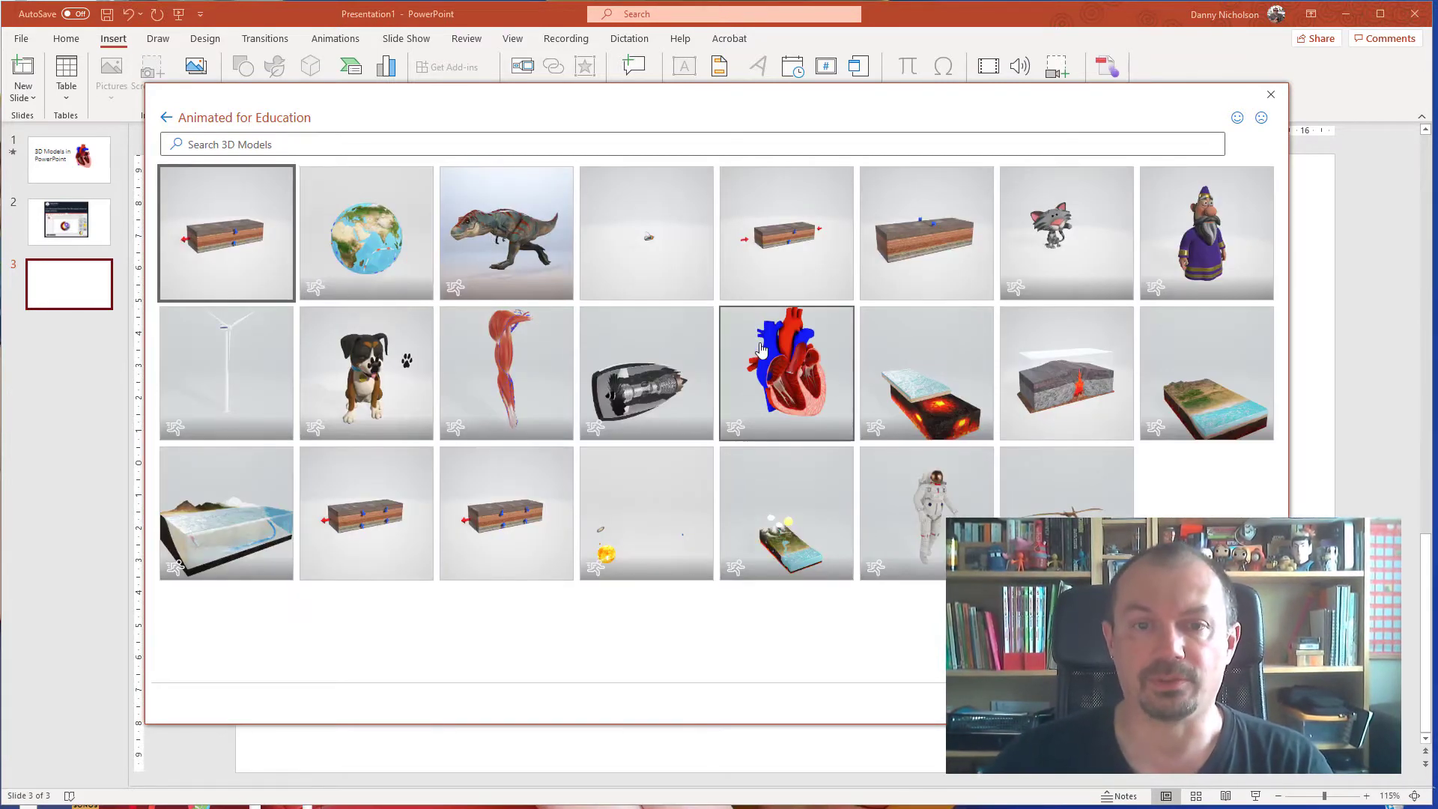
mouse_move(786, 361)
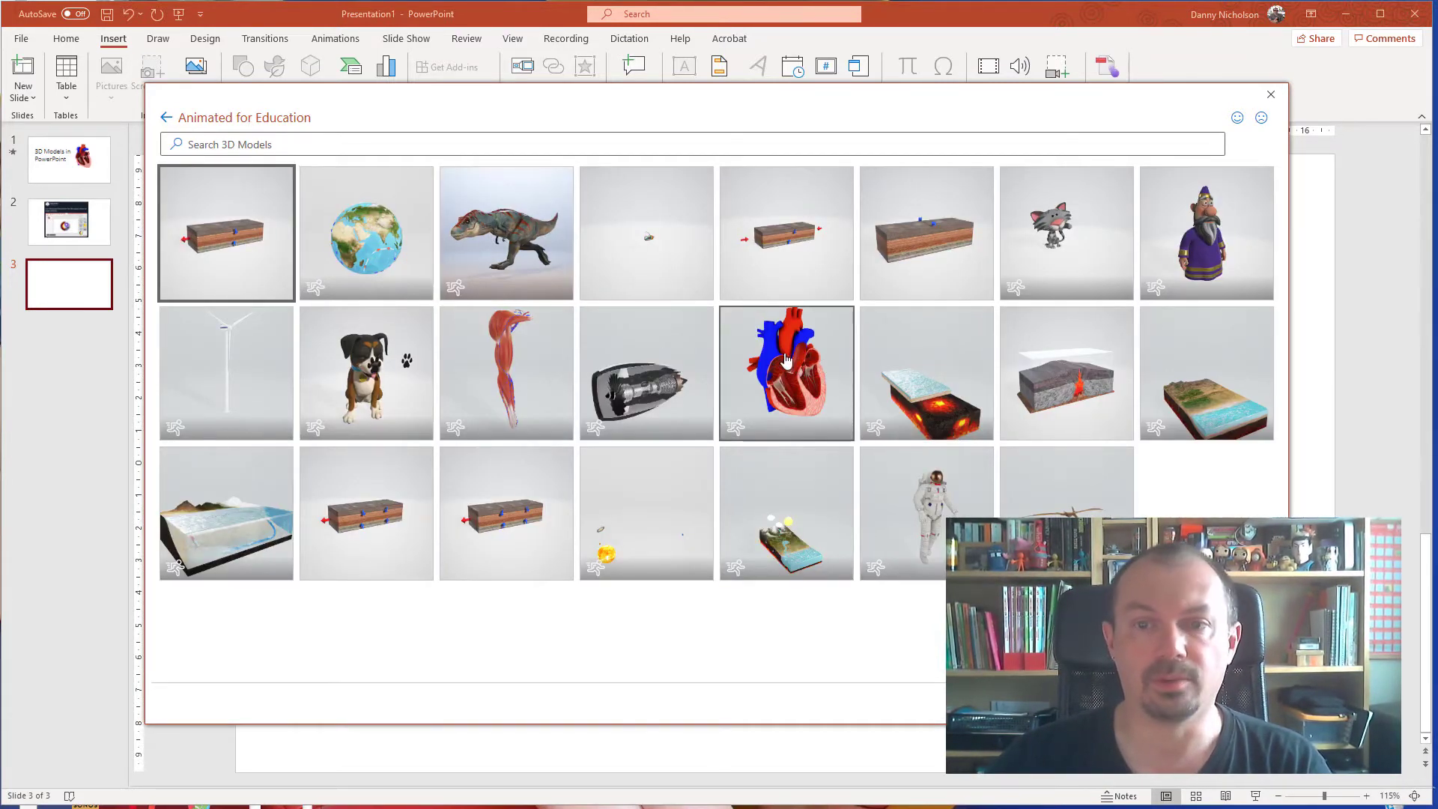
click(1270, 94)
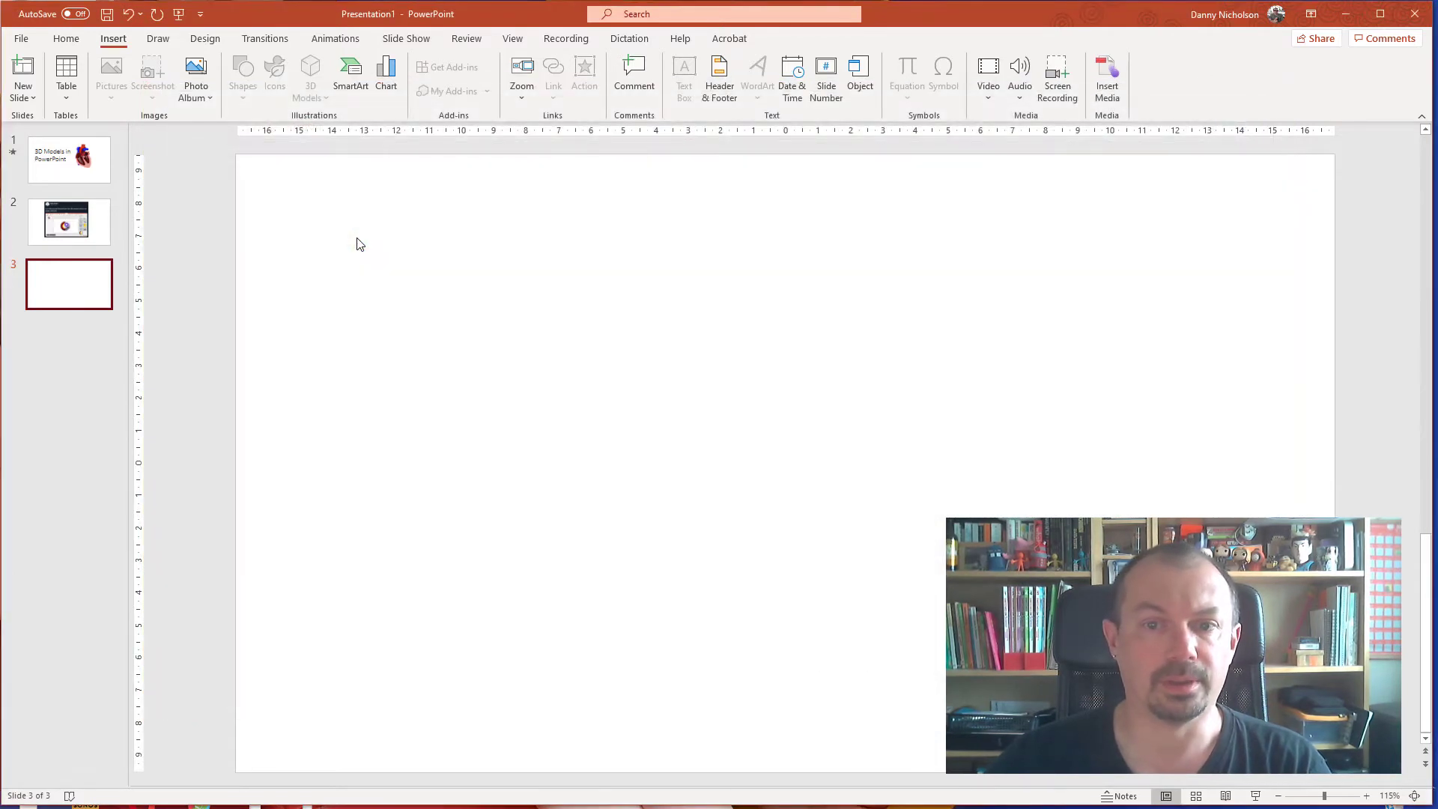
Spin the globe, then try 3D Model View presets, ending on Antarctica facing forward.
click(310, 73)
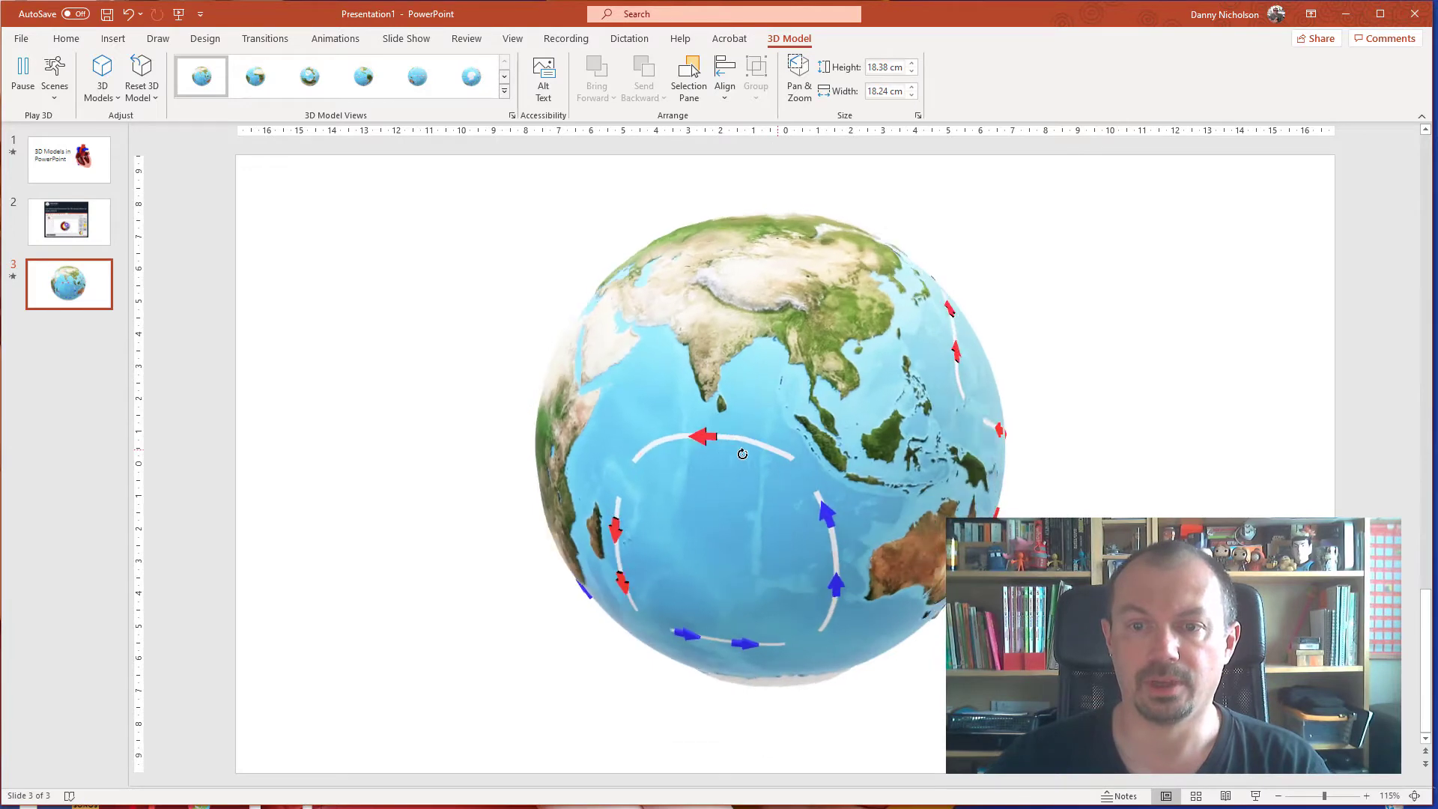
drag(742, 454, 731, 486)
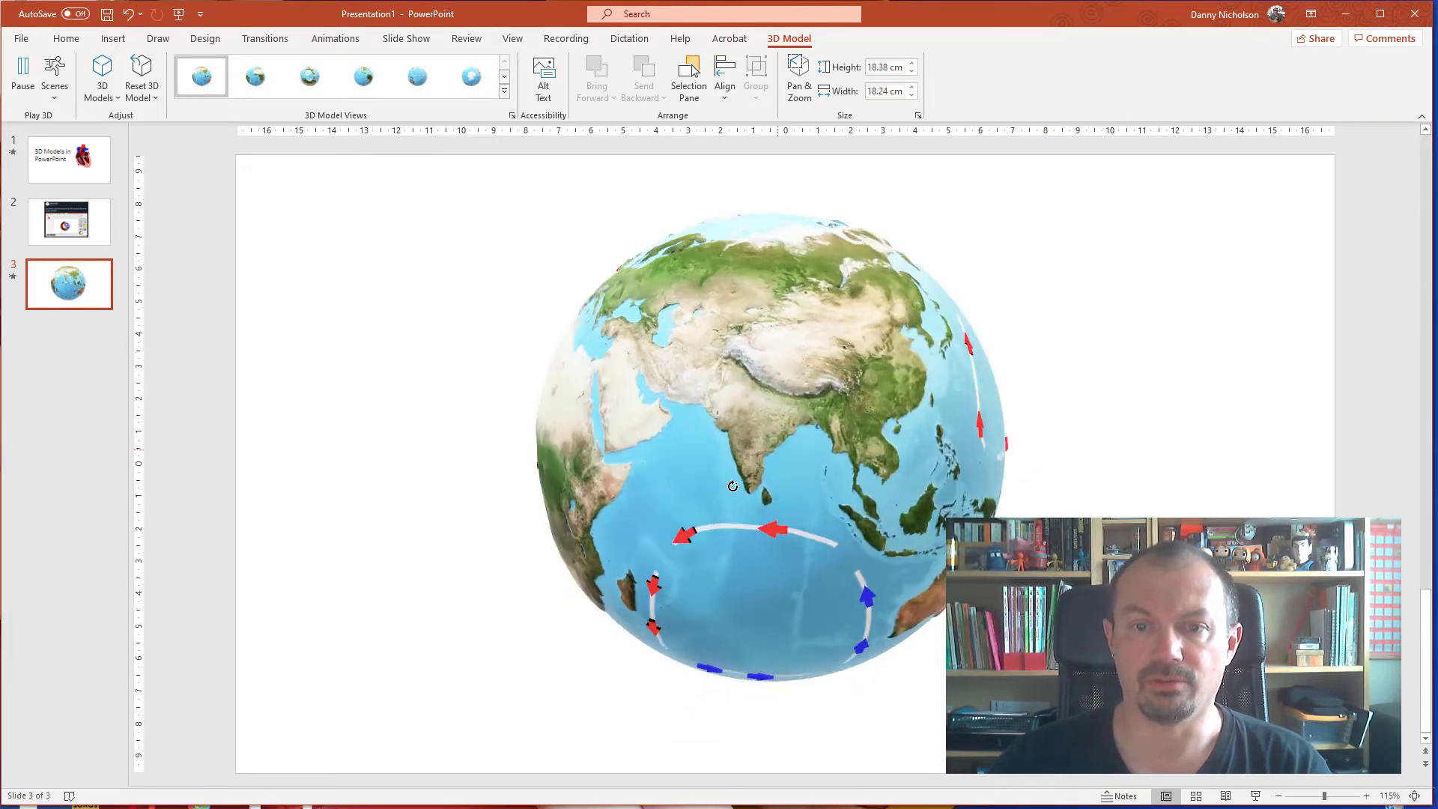
click(253, 77)
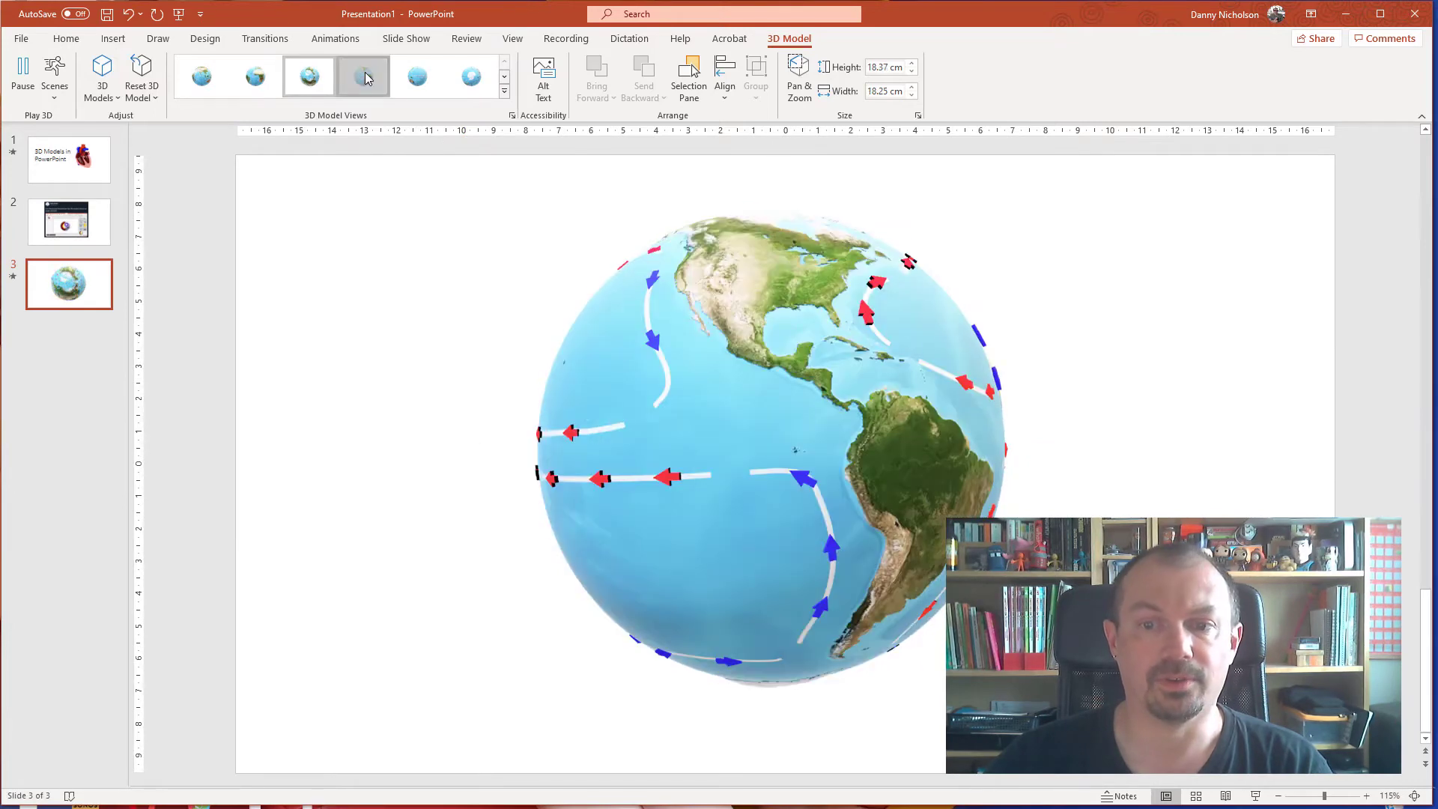
click(470, 77)
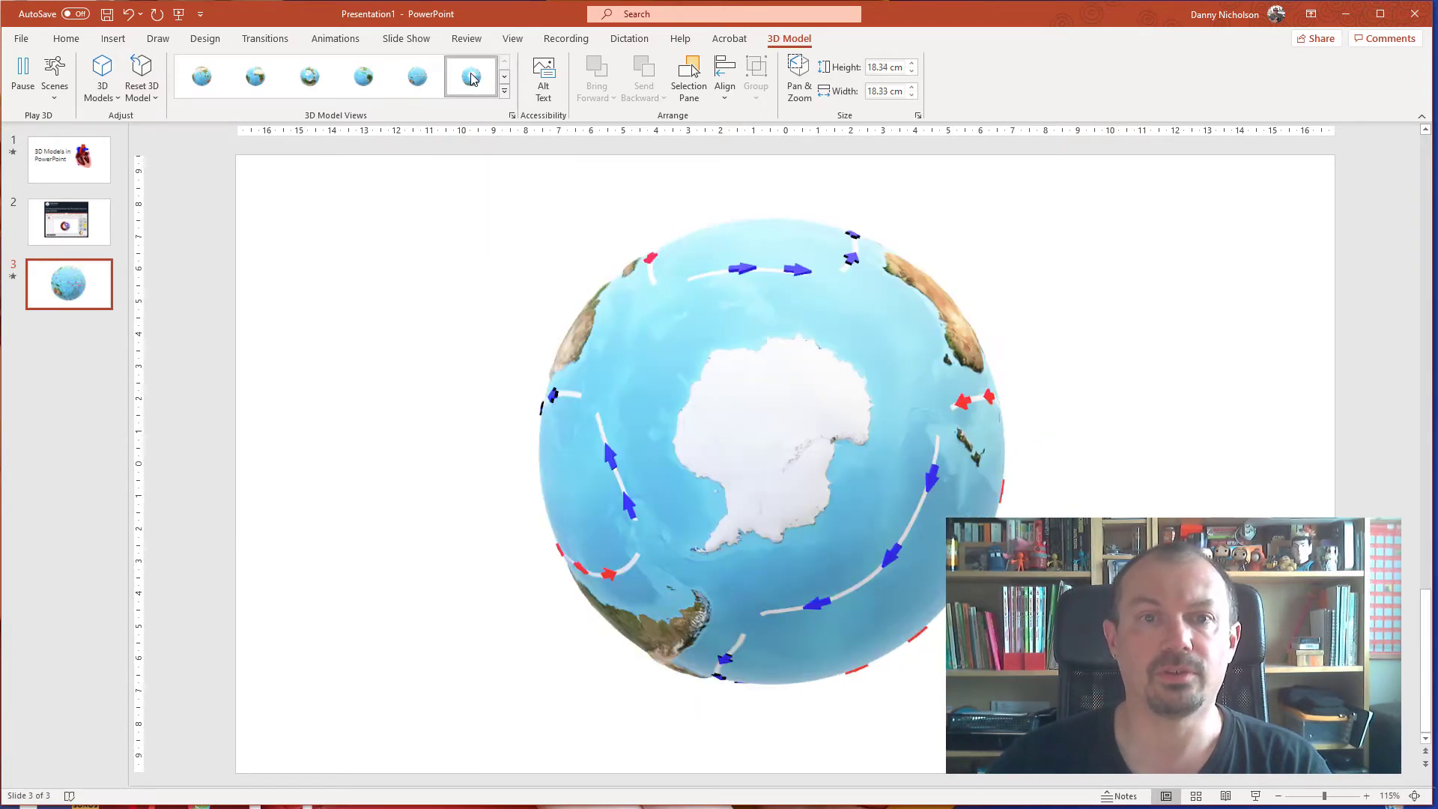
click(200, 76)
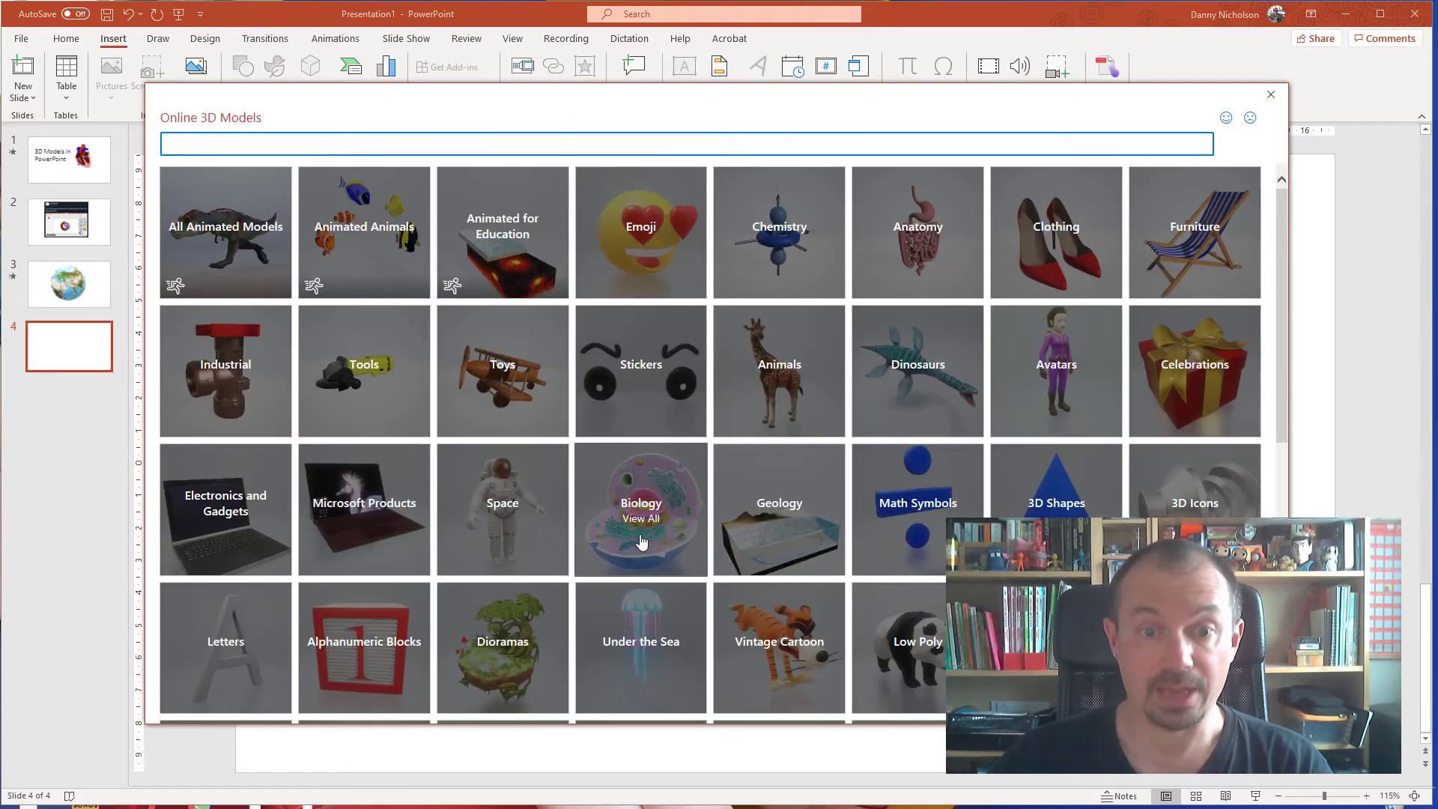
Pick the Moon model from the Space collection for slide 4.
click(502, 503)
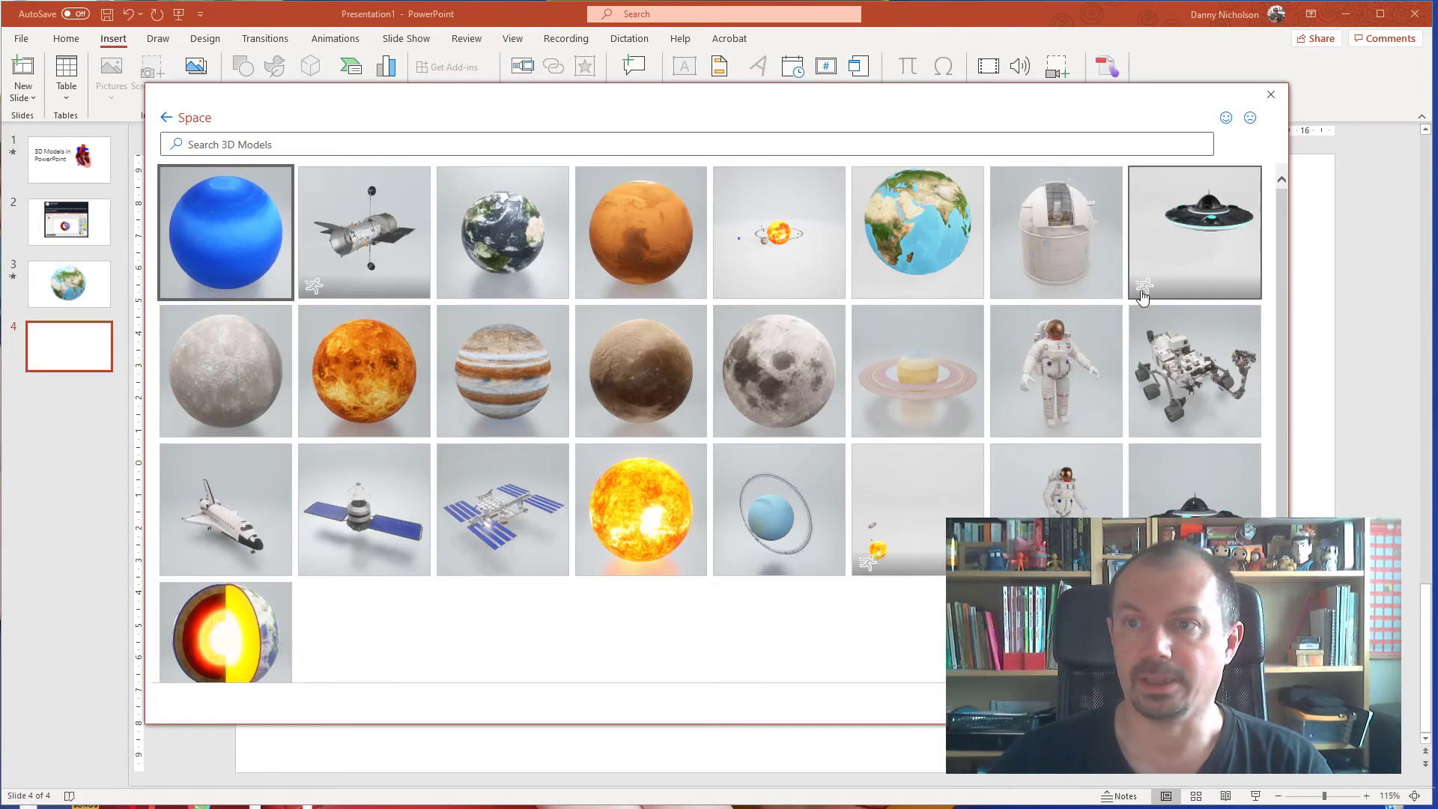
click(779, 371)
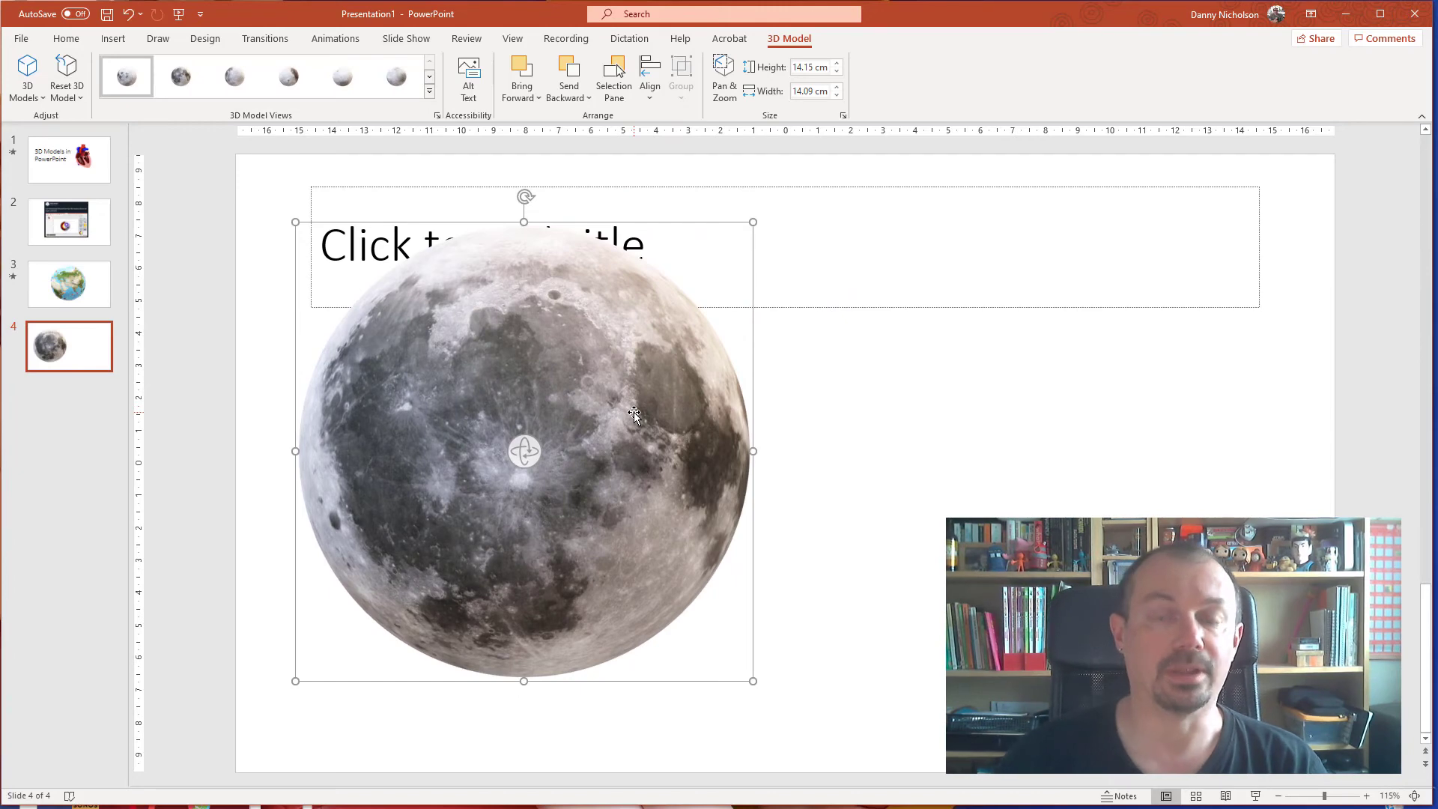
mouse_move(679, 335)
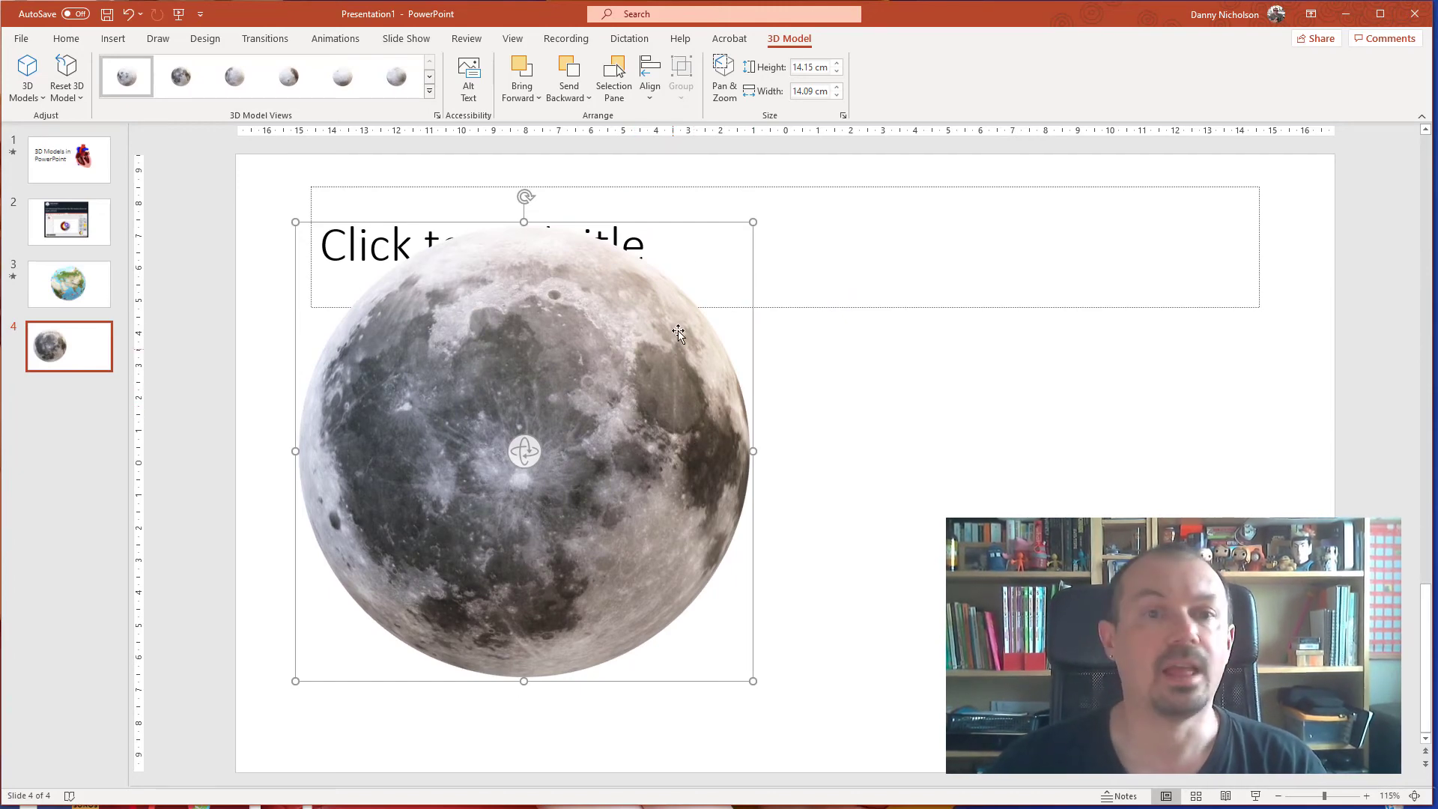